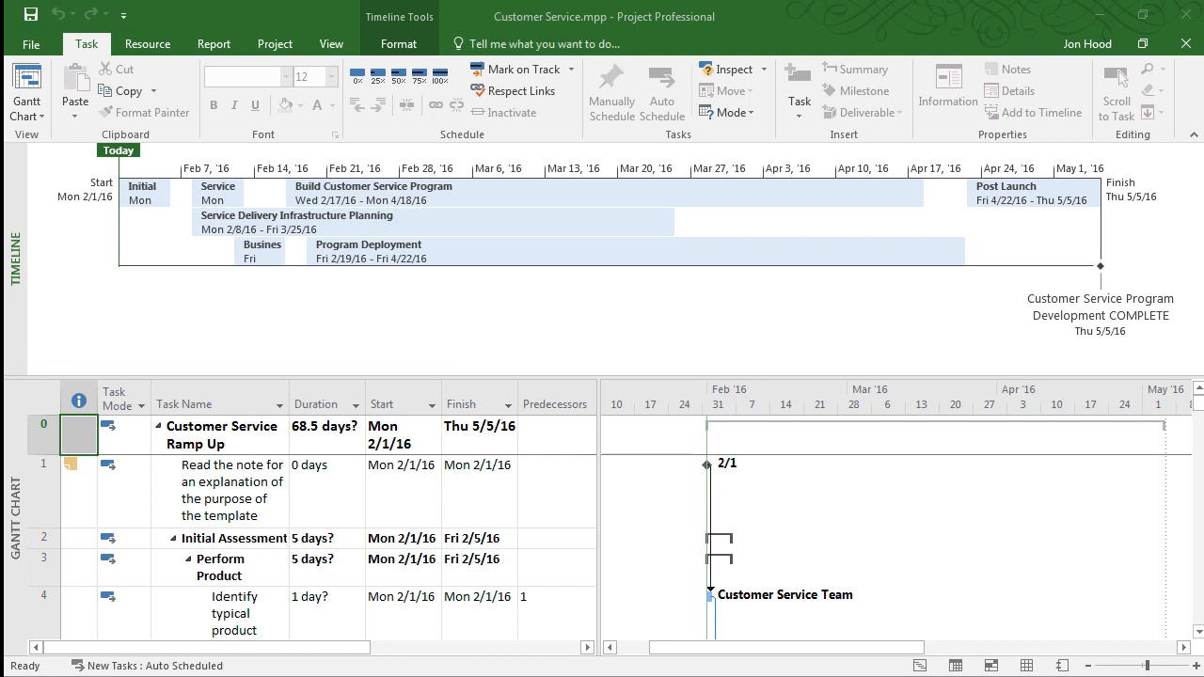
Toggle the timeline pane off and on so Training Planning (2/19/16–3/25/16) appears
left_click(331, 43)
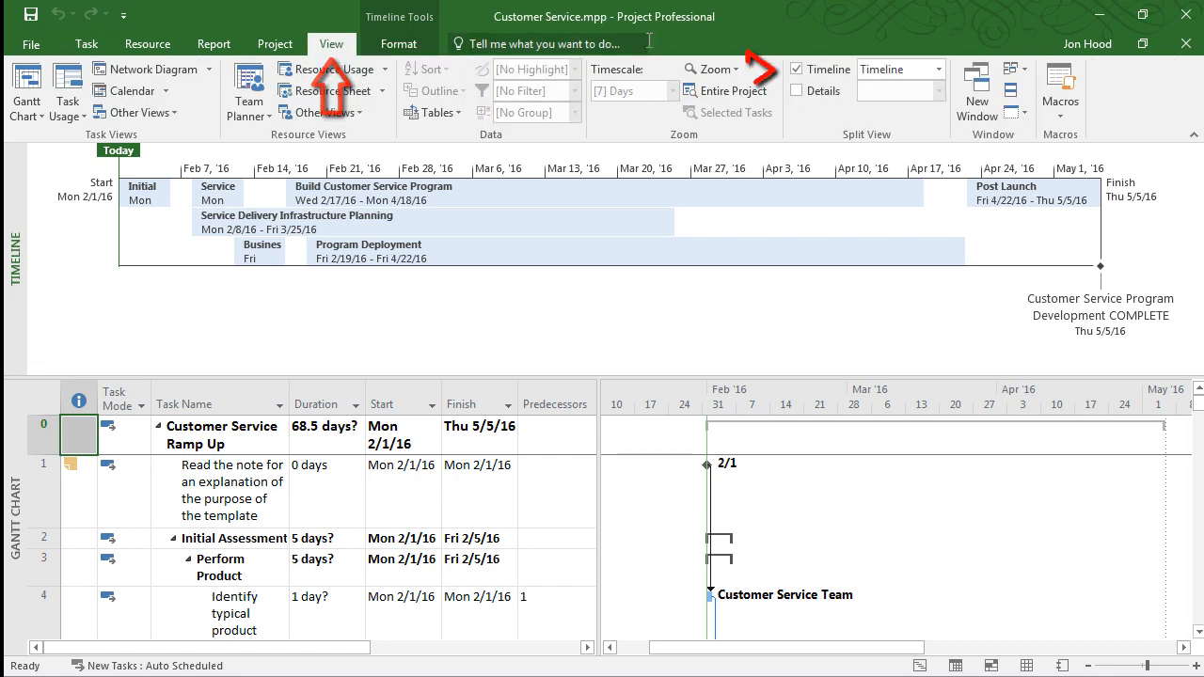
left_click(797, 68)
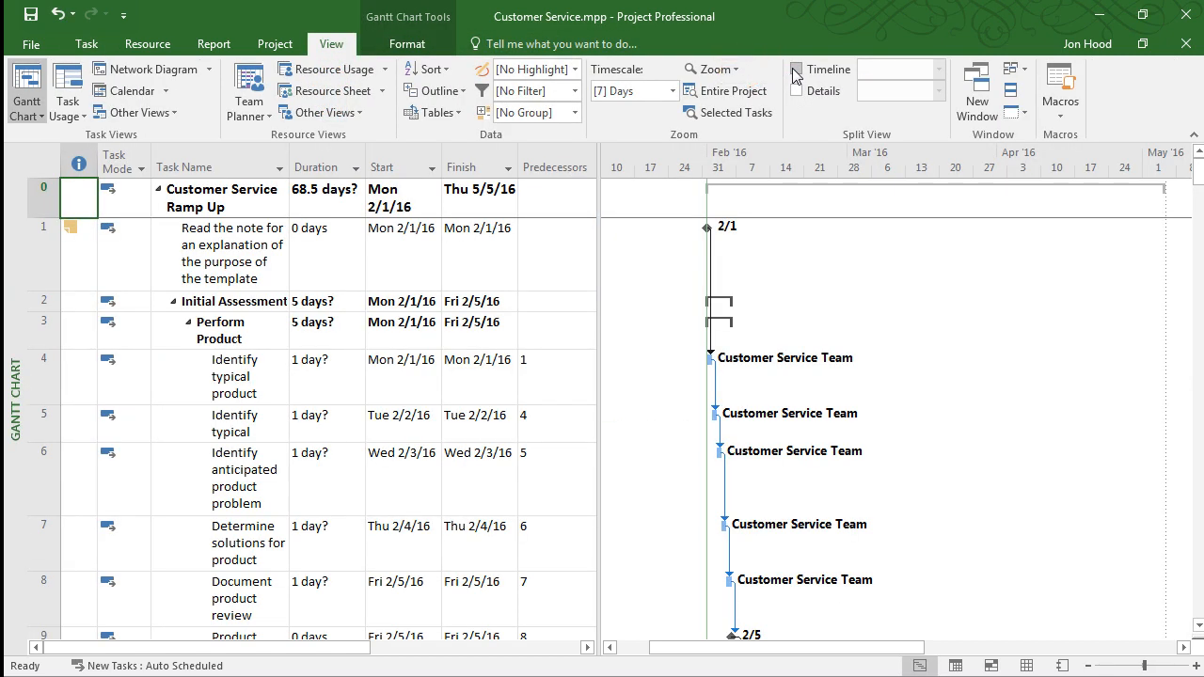
left_click(796, 69)
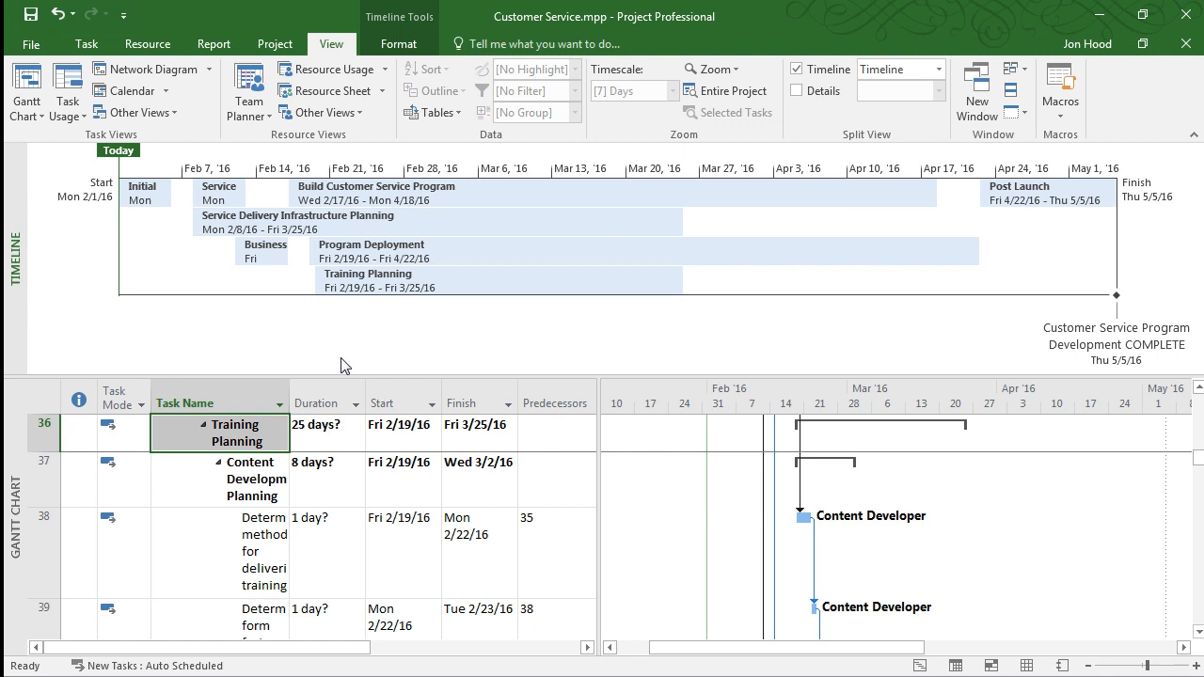
Turn the Service Planning timeline bar into a callout above the timeline
left_click(399, 44)
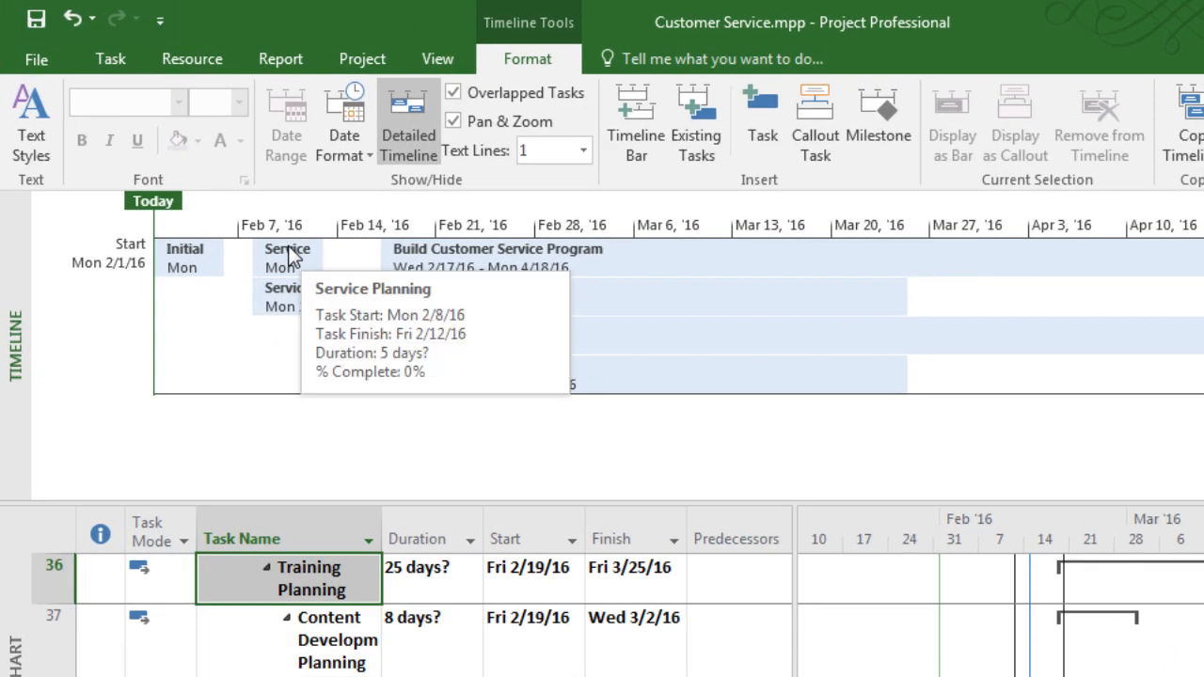
left_click(287, 257)
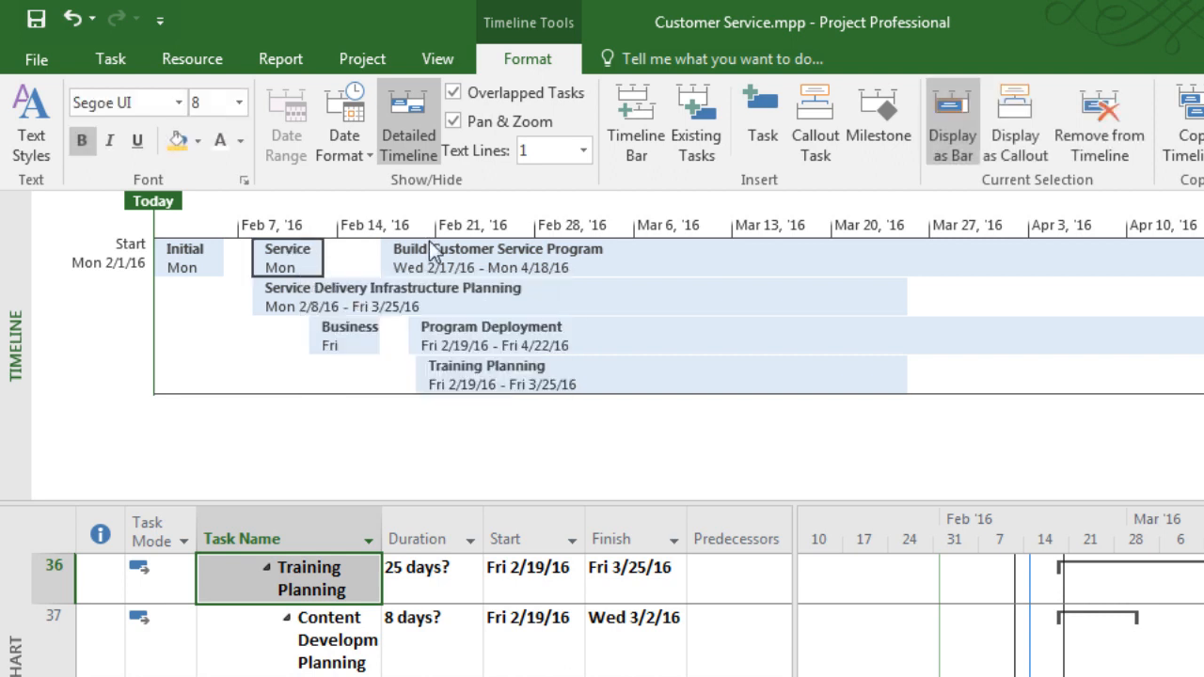
mouse_move(967, 190)
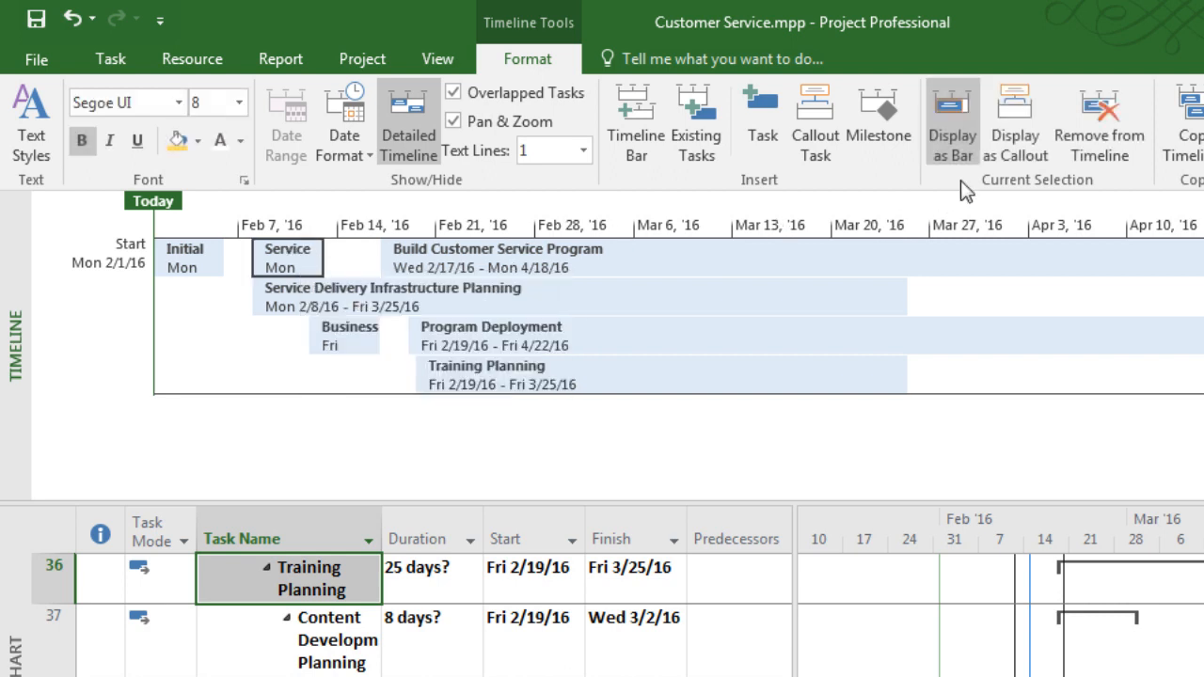
left_click(1014, 123)
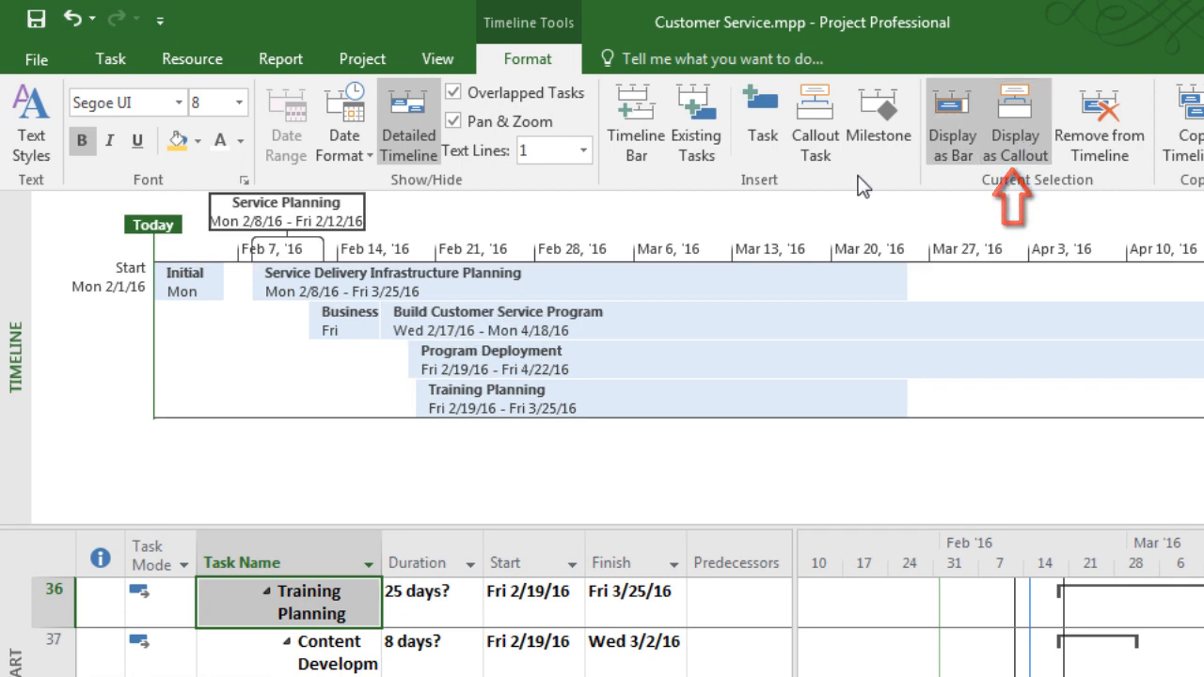
mouse_move(198, 292)
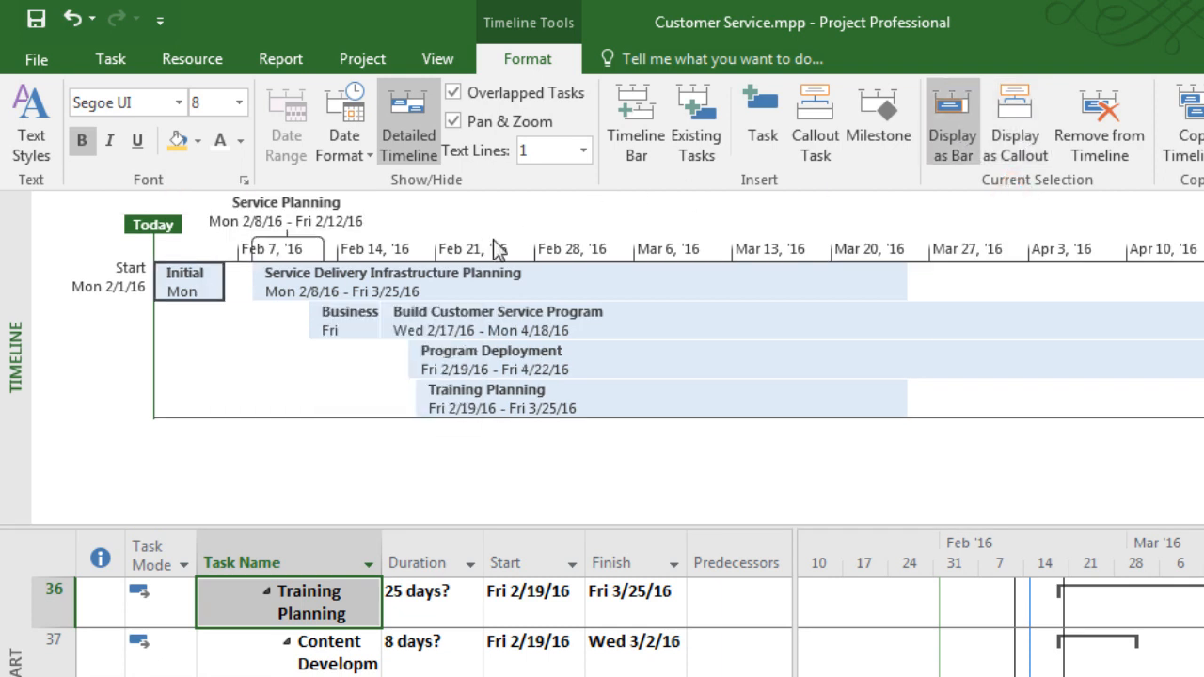
left_click(1014, 122)
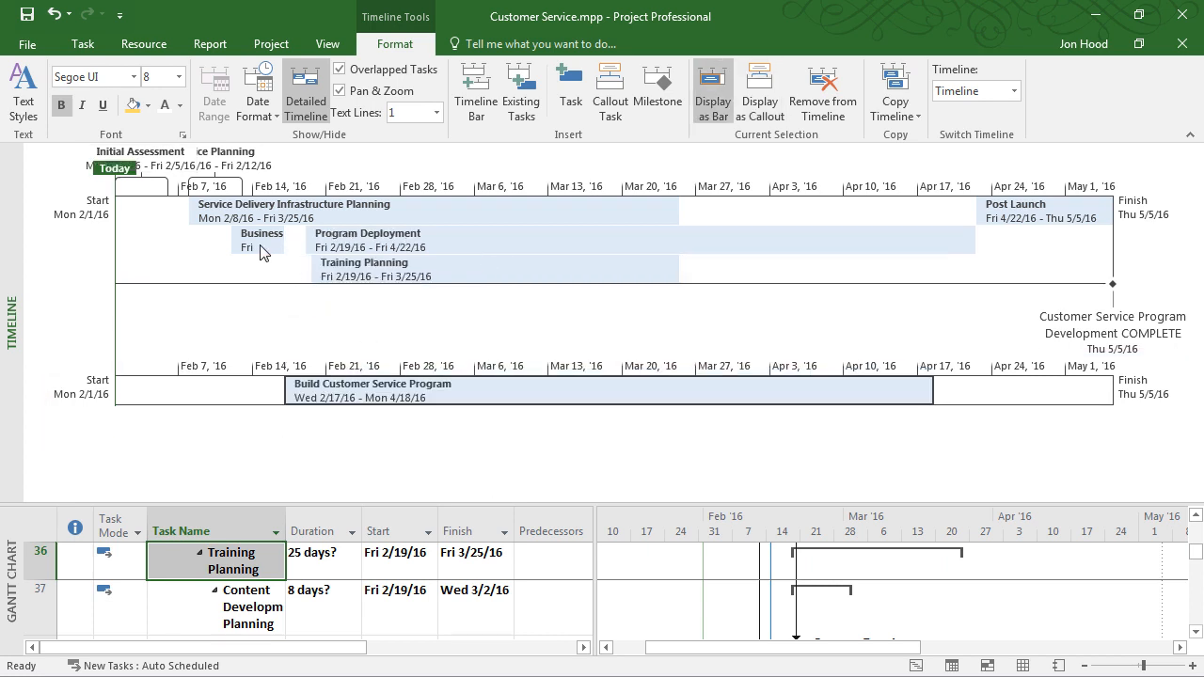
Drag the Business task down onto the second timeline bar
left_click_drag(262, 246, 262, 387)
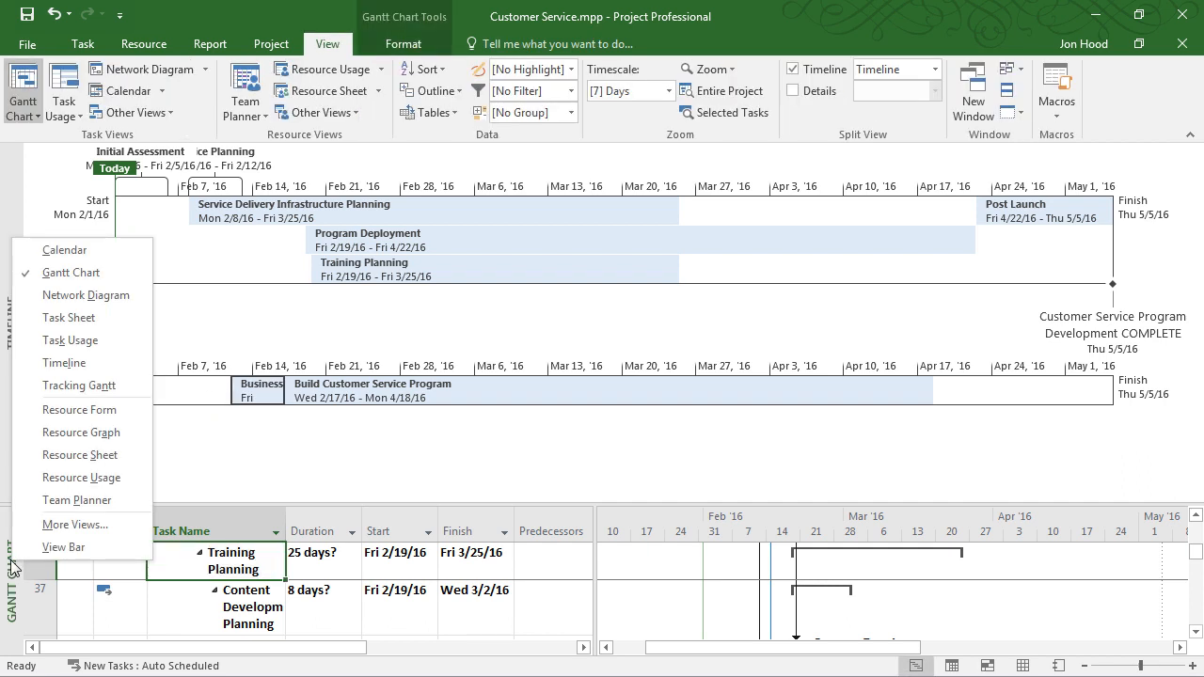
Apply the Timeline-only view, add timeline bars, and move the Service Planning callout below the first bar
left_click(74, 524)
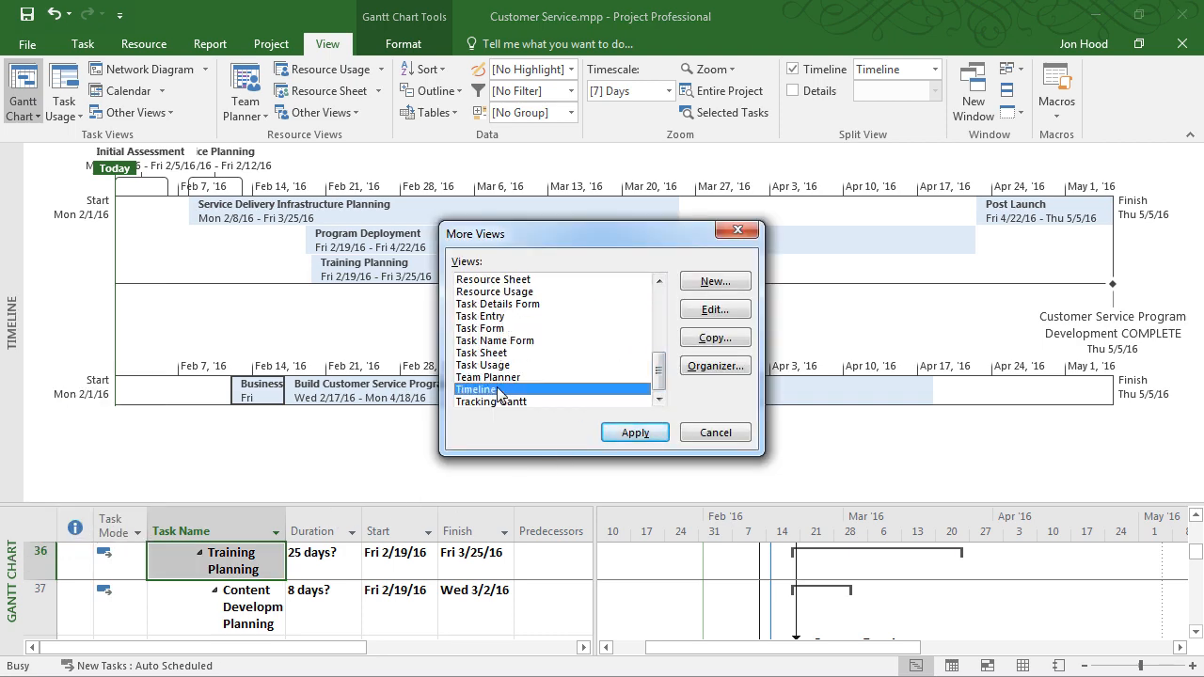
left_click(635, 431)
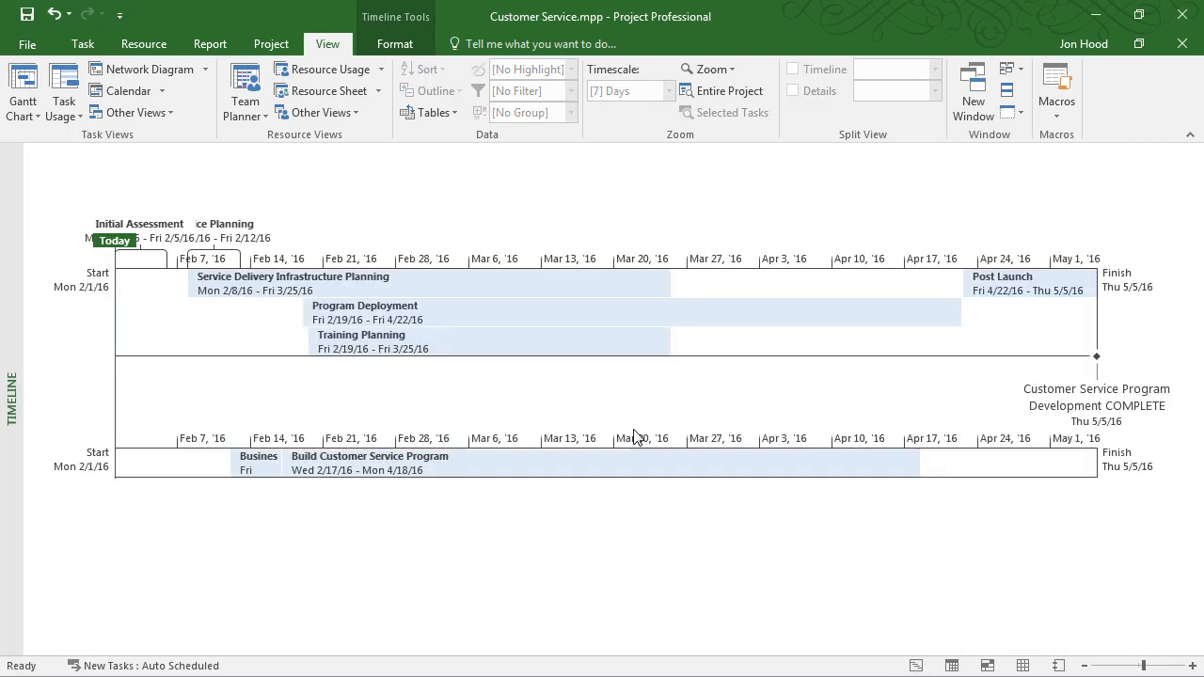
mouse_move(647, 545)
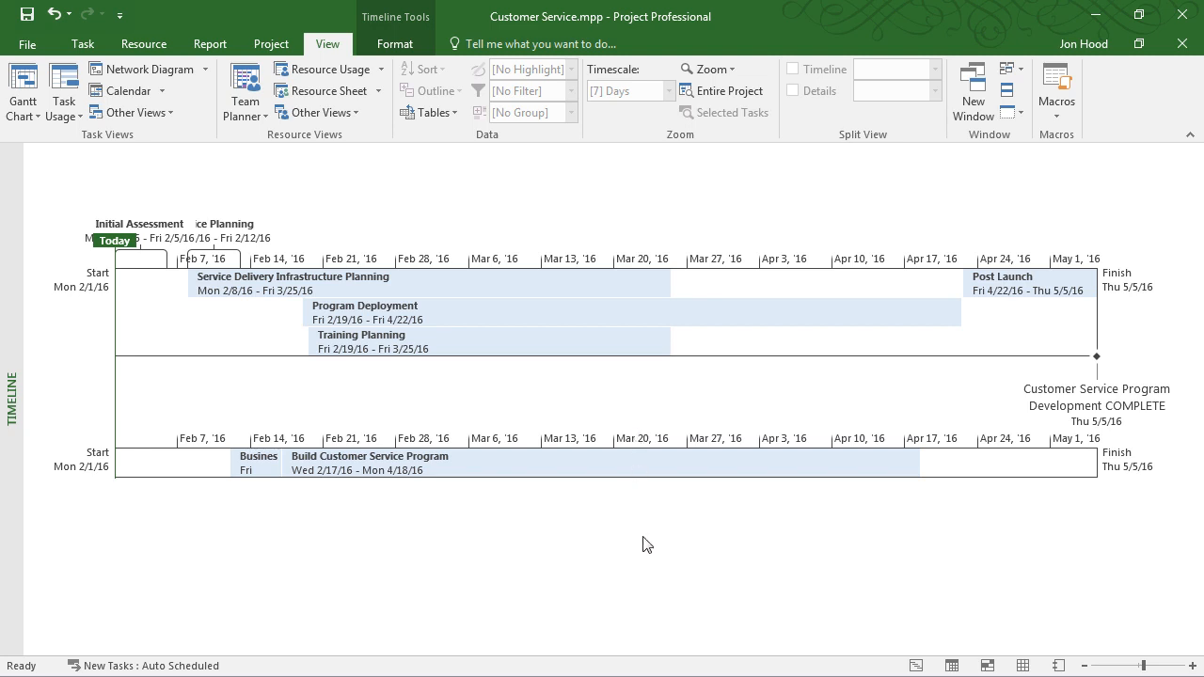
left_click(395, 43)
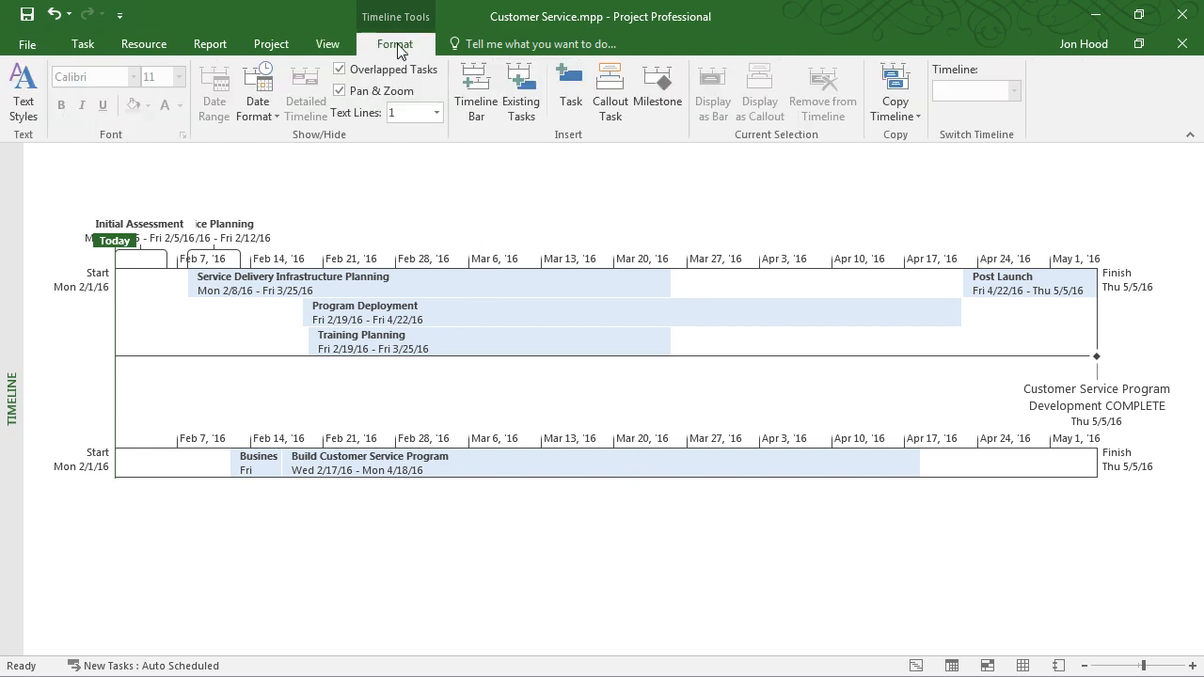
left_click(476, 90)
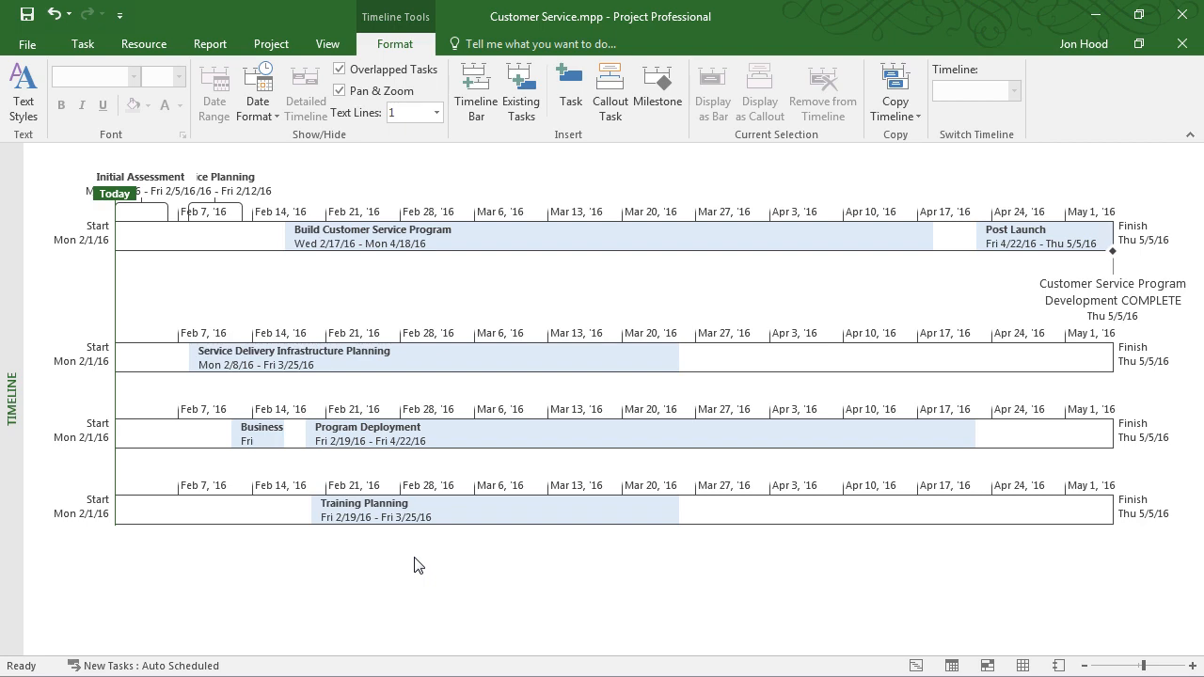
mouse_move(227, 177)
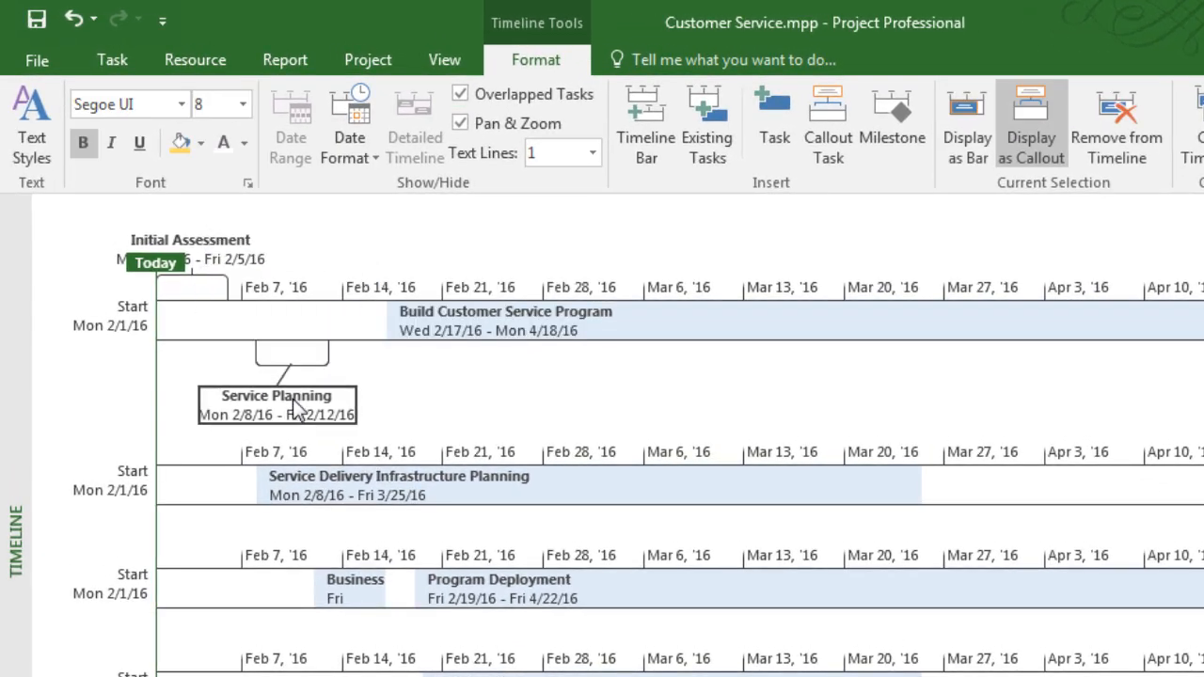
left_click_drag(277, 404, 291, 395)
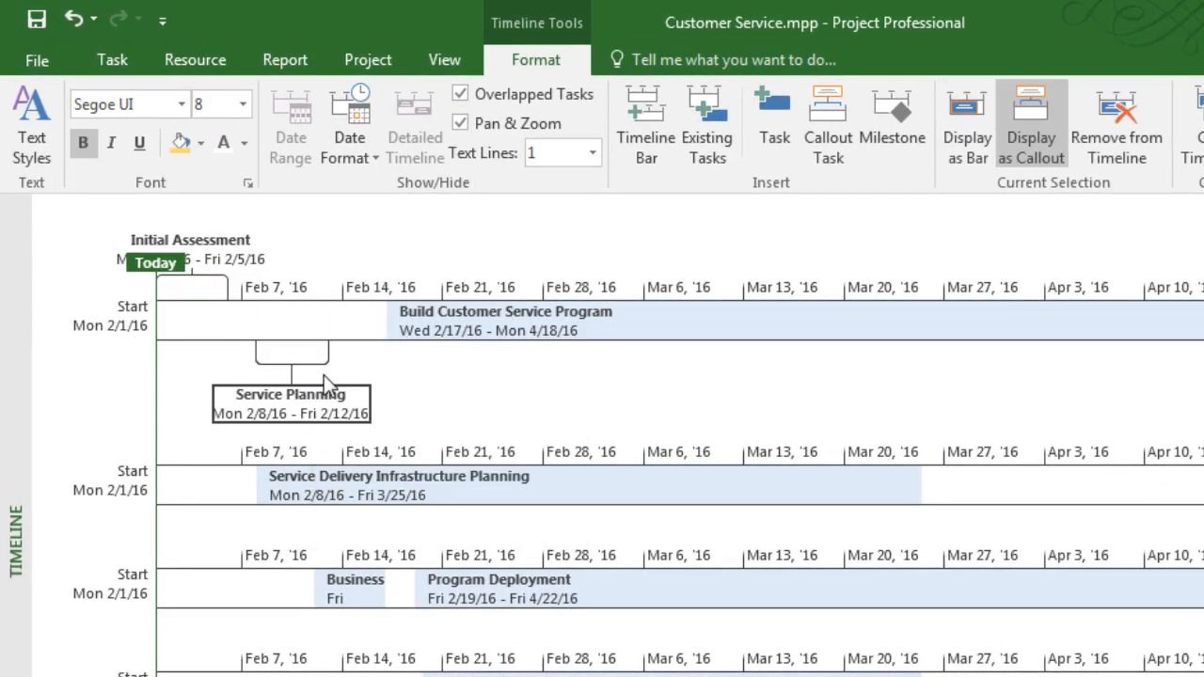
mouse_move(190, 240)
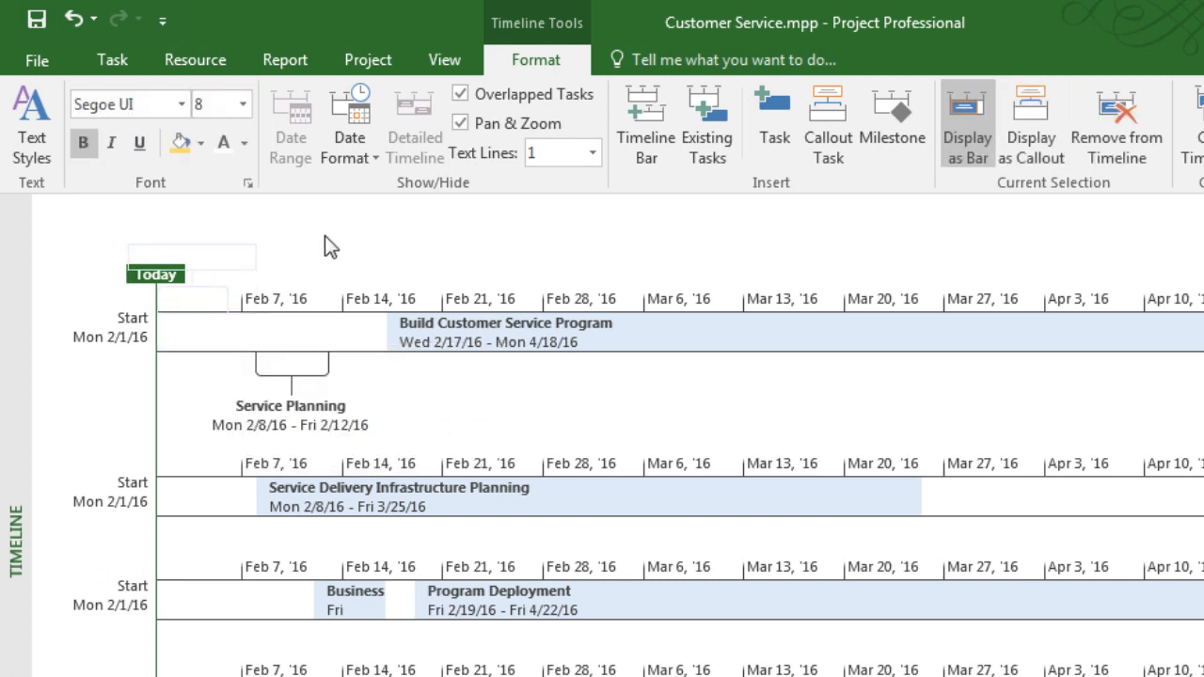
left_click(1031, 126)
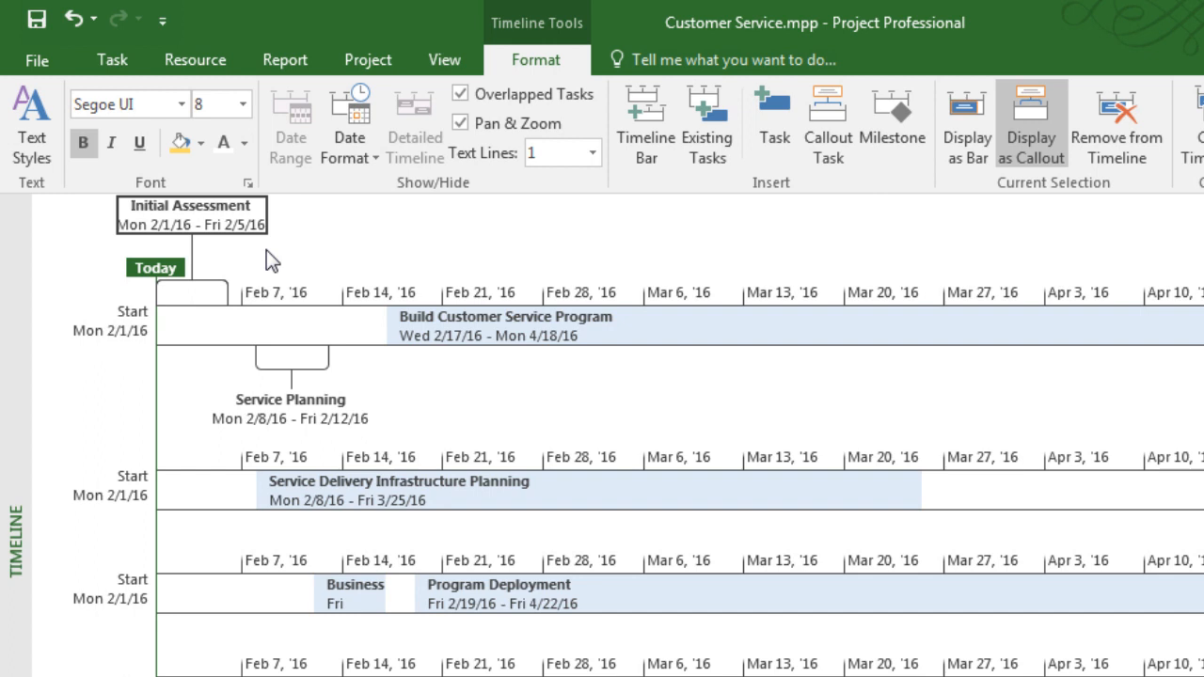
mouse_move(223, 496)
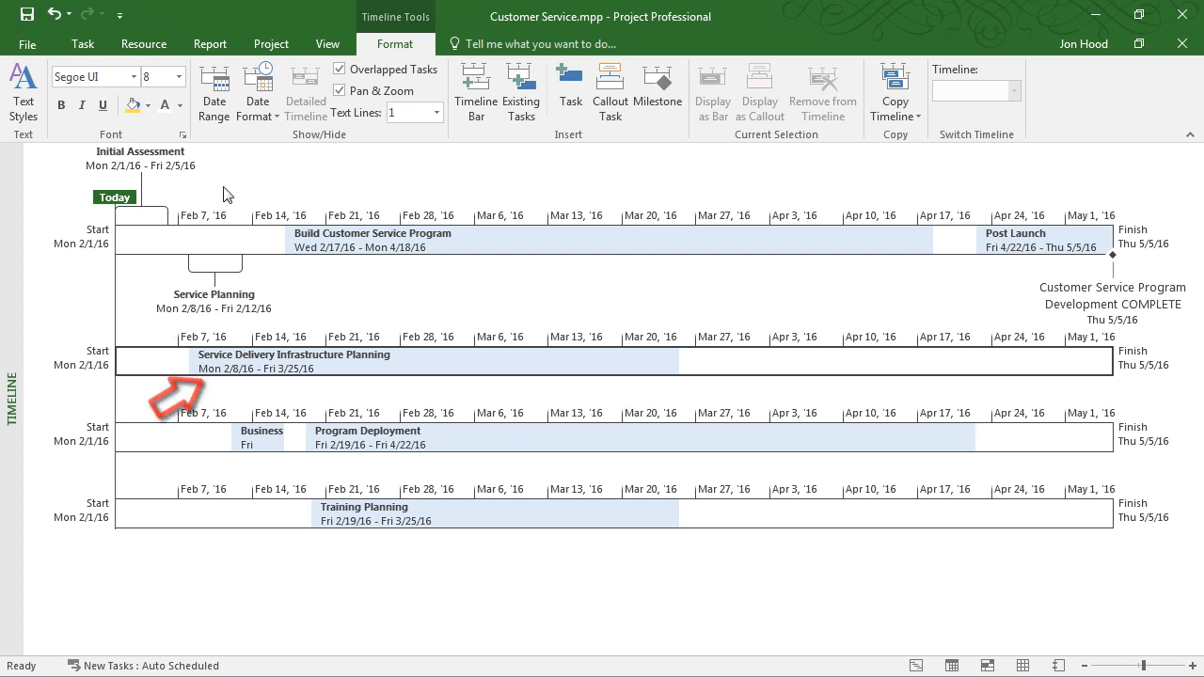
Give the third timeline custom dates starting February 12
left_click(214, 92)
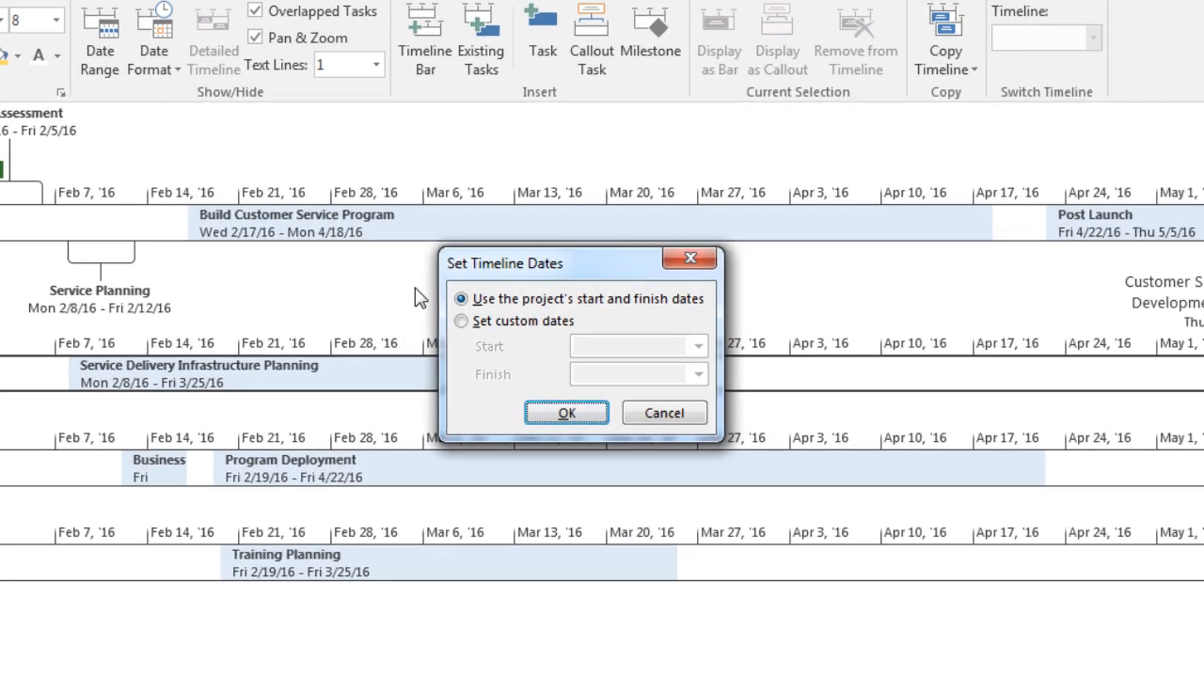
left_click(461, 320)
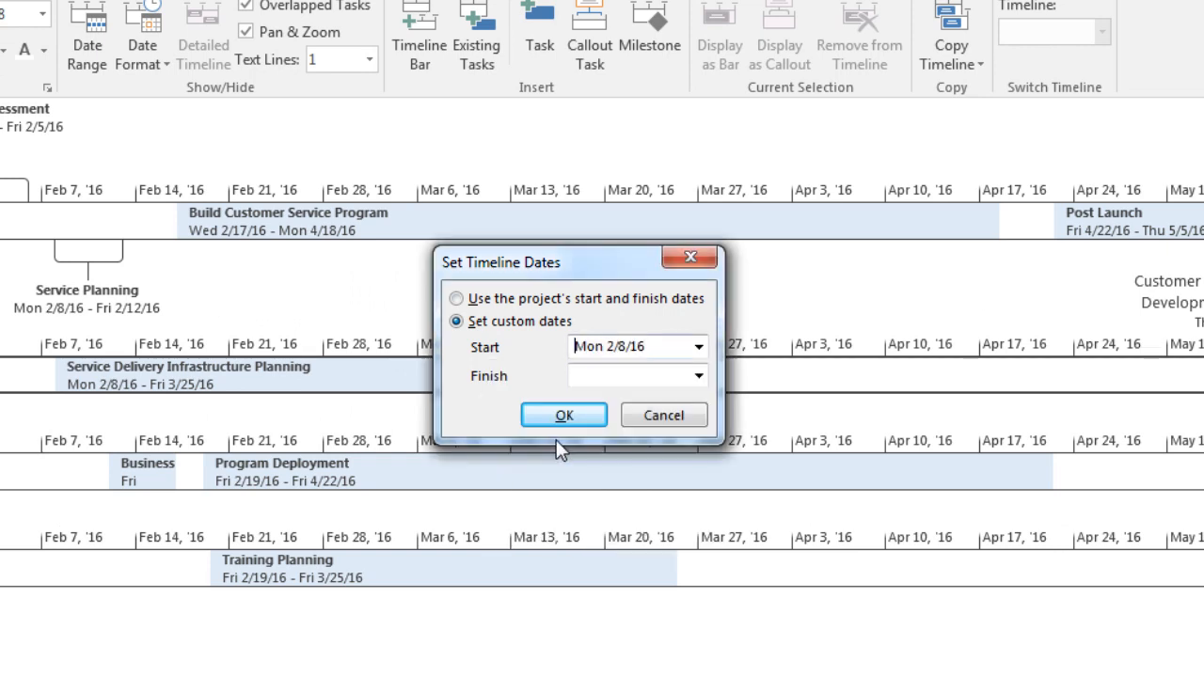
left_click(698, 376)
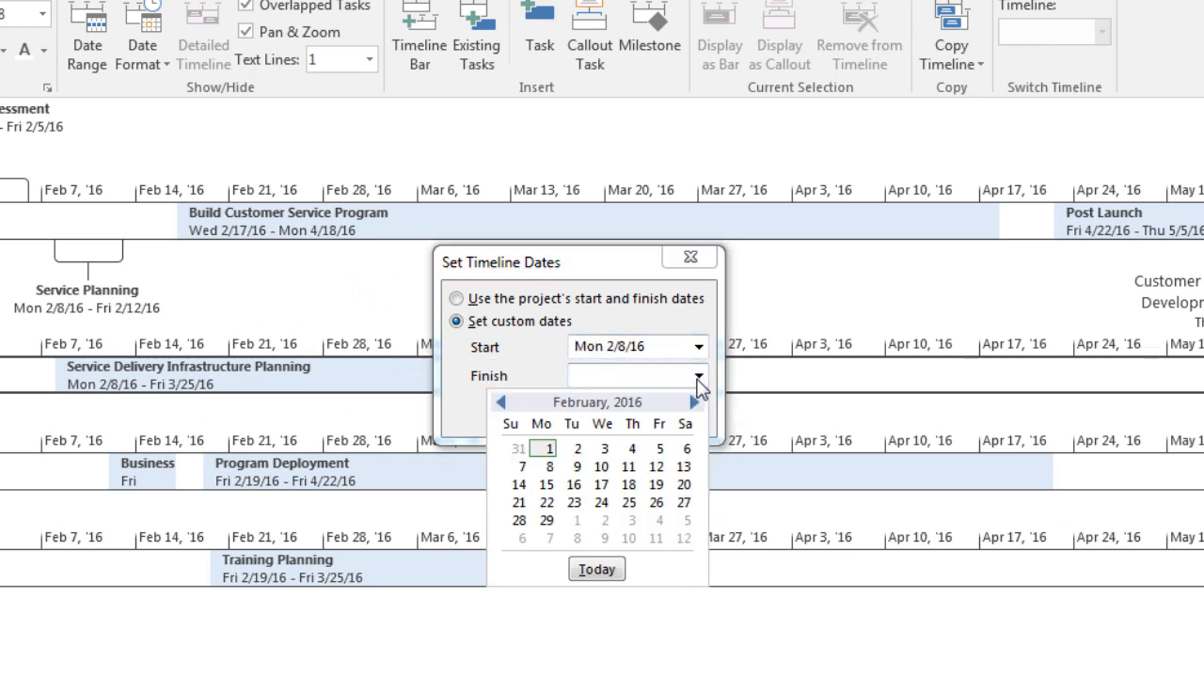
left_click(695, 402)
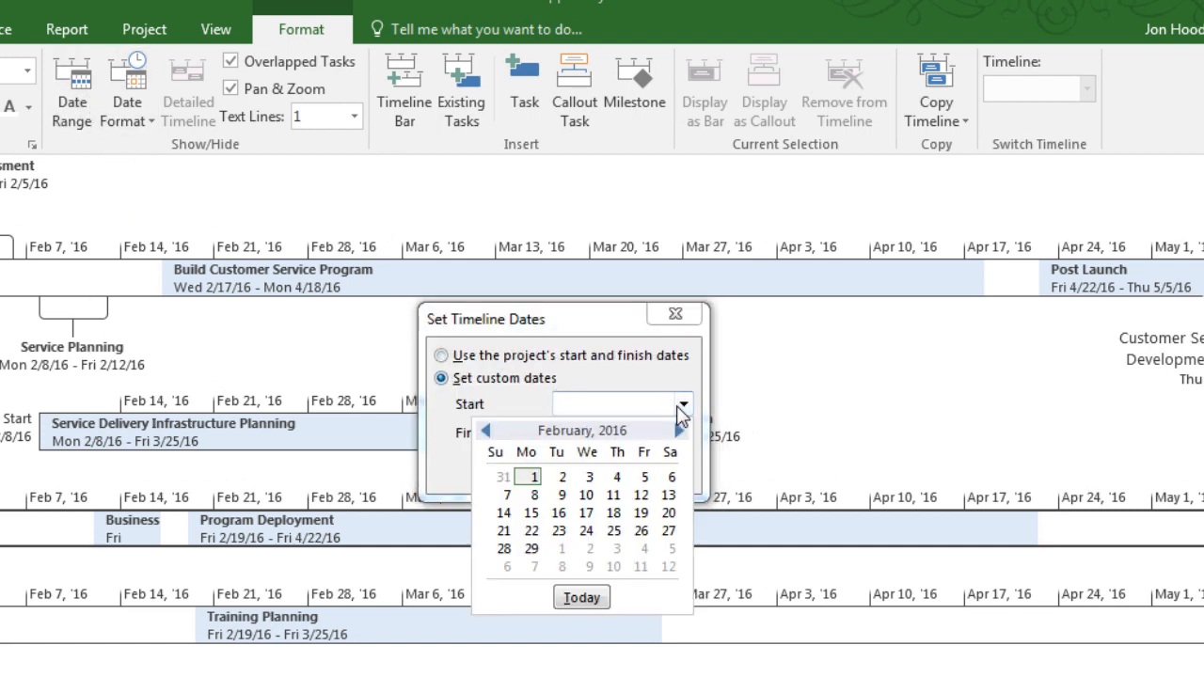
left_click(643, 495)
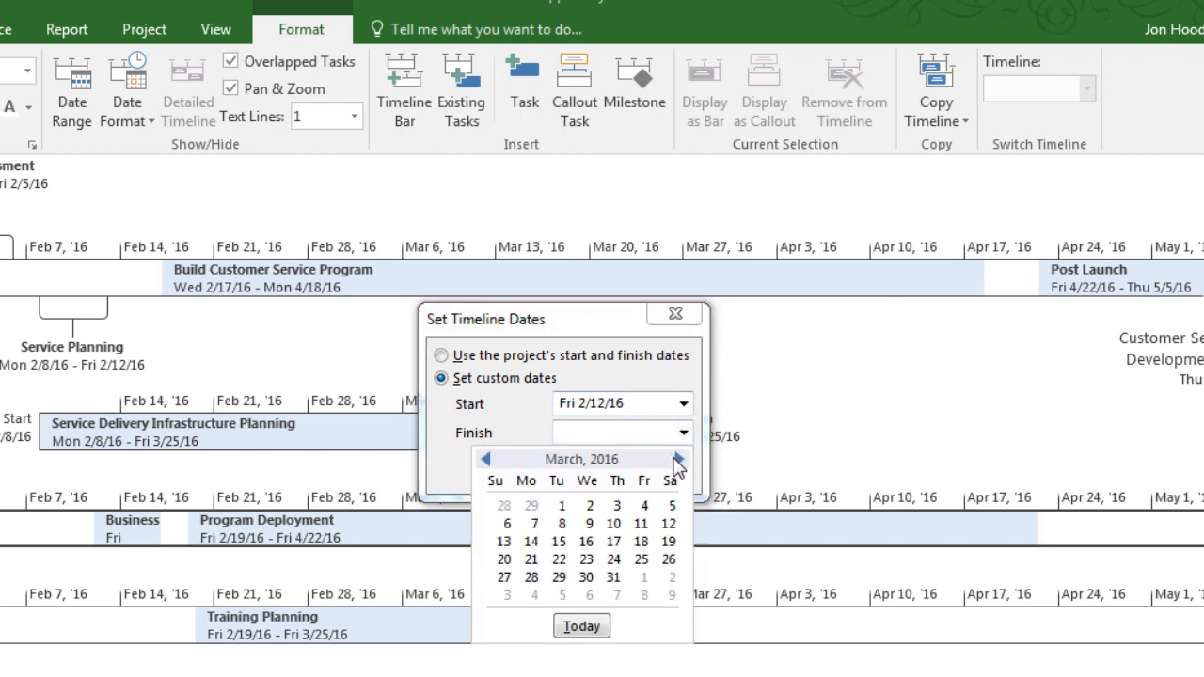
left_click(677, 459)
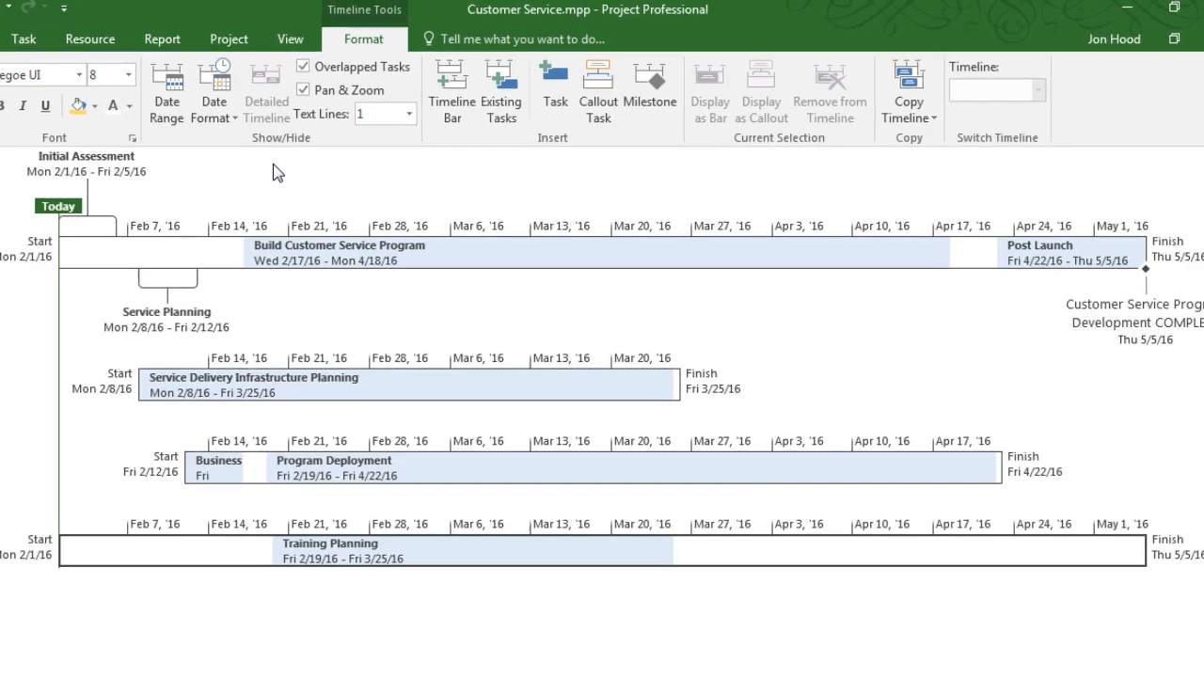
Give the fourth timeline a custom range from Feb 19 to Mar 25, 2016
left_click(213, 89)
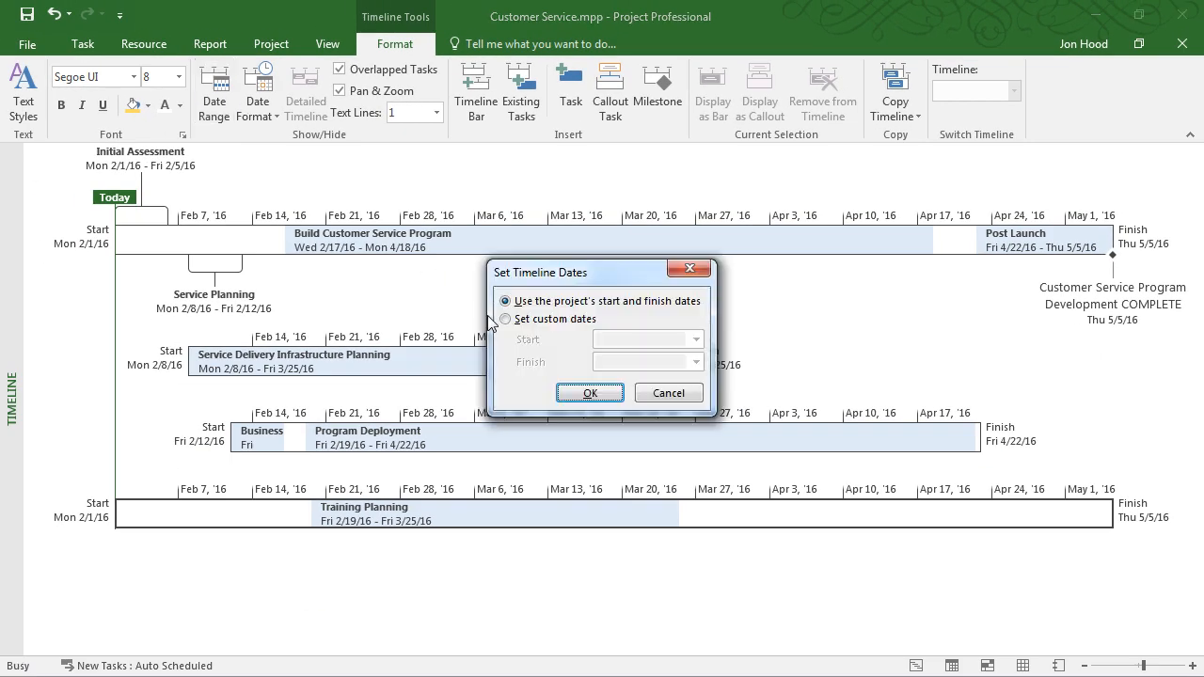
left_click(505, 318)
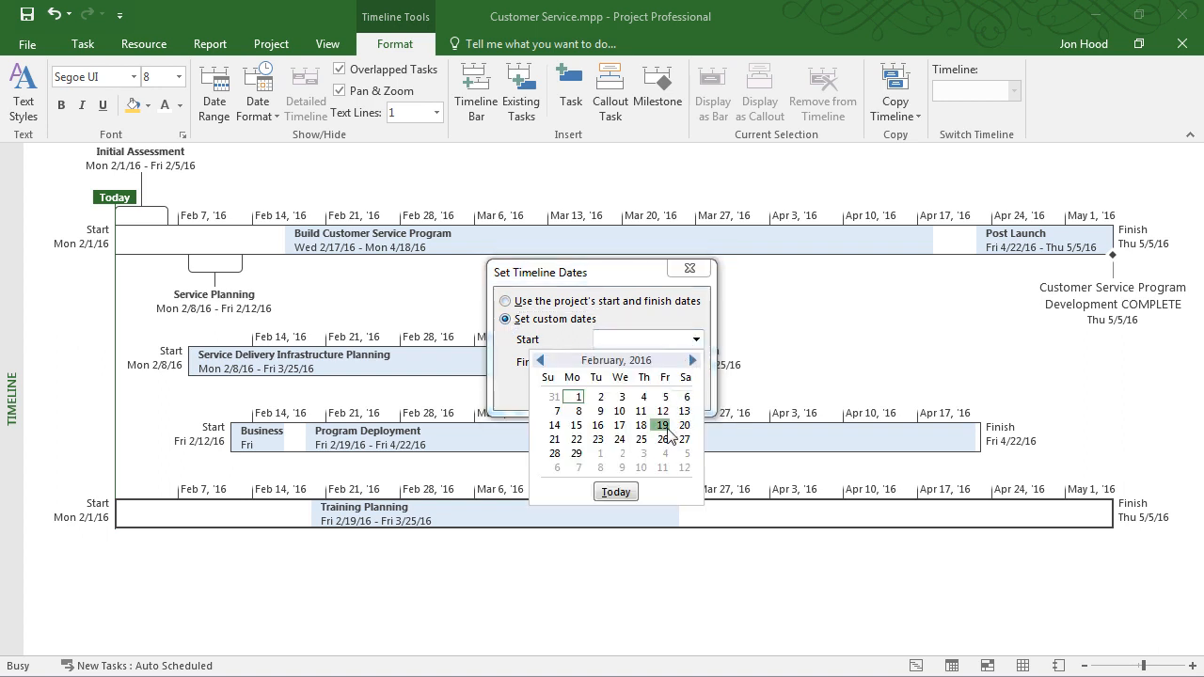
left_click(664, 425)
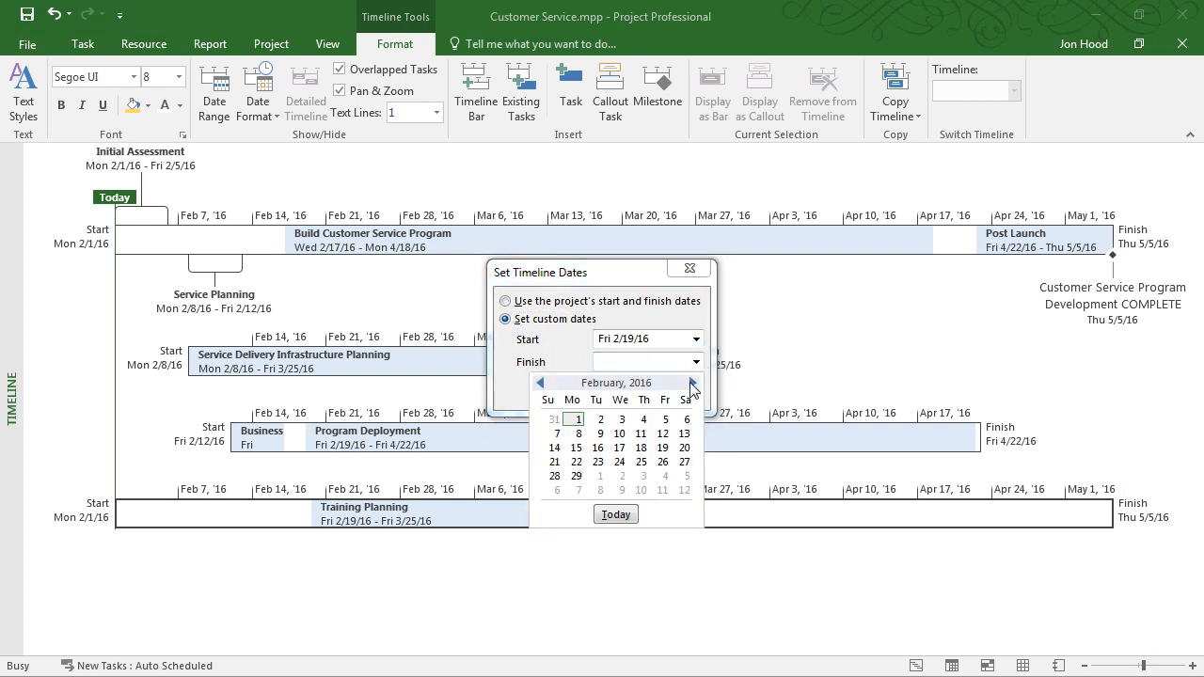
left_click(641, 462)
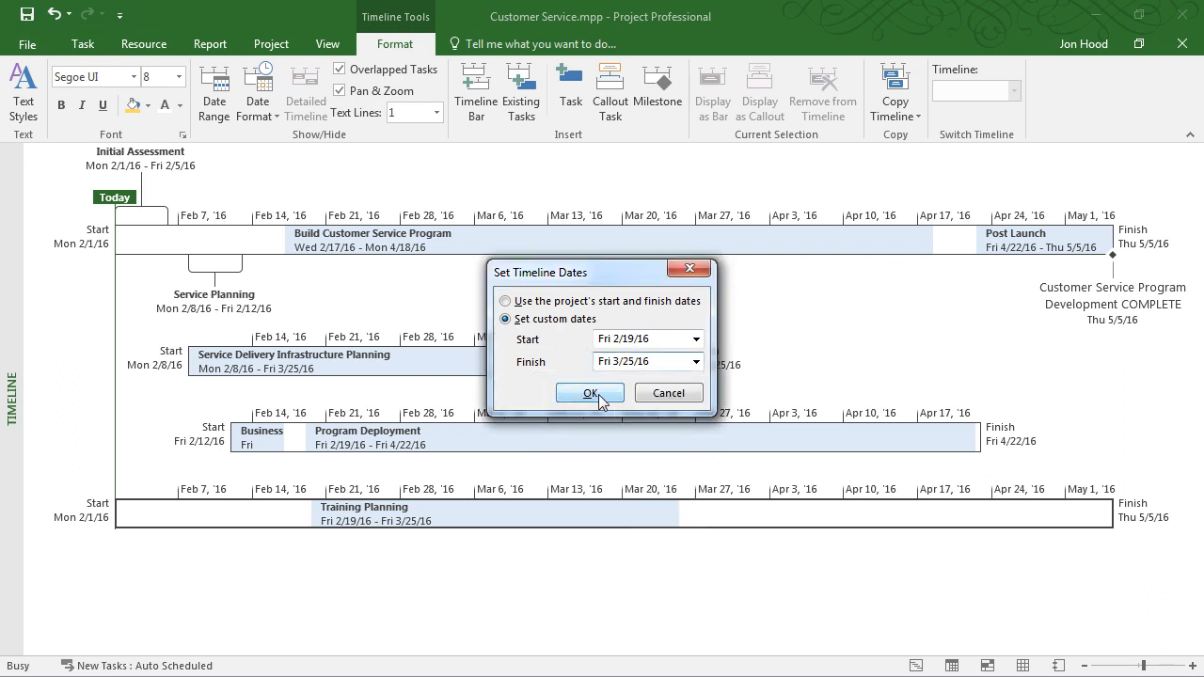
left_click(590, 392)
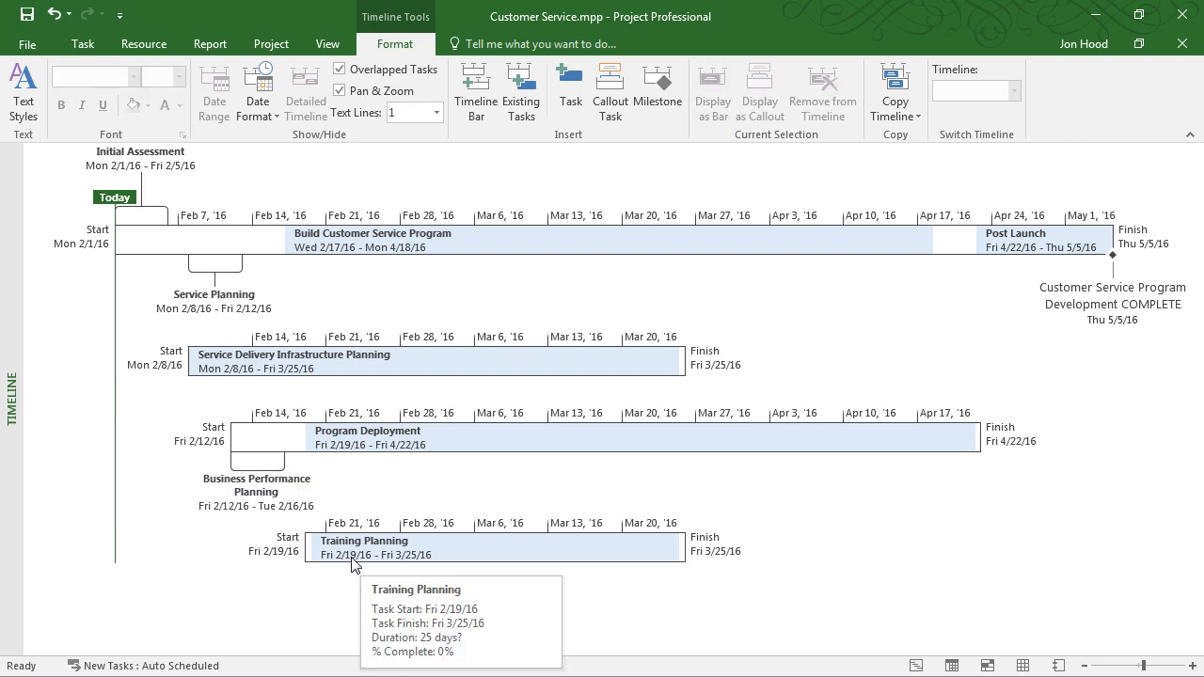
mouse_move(347, 586)
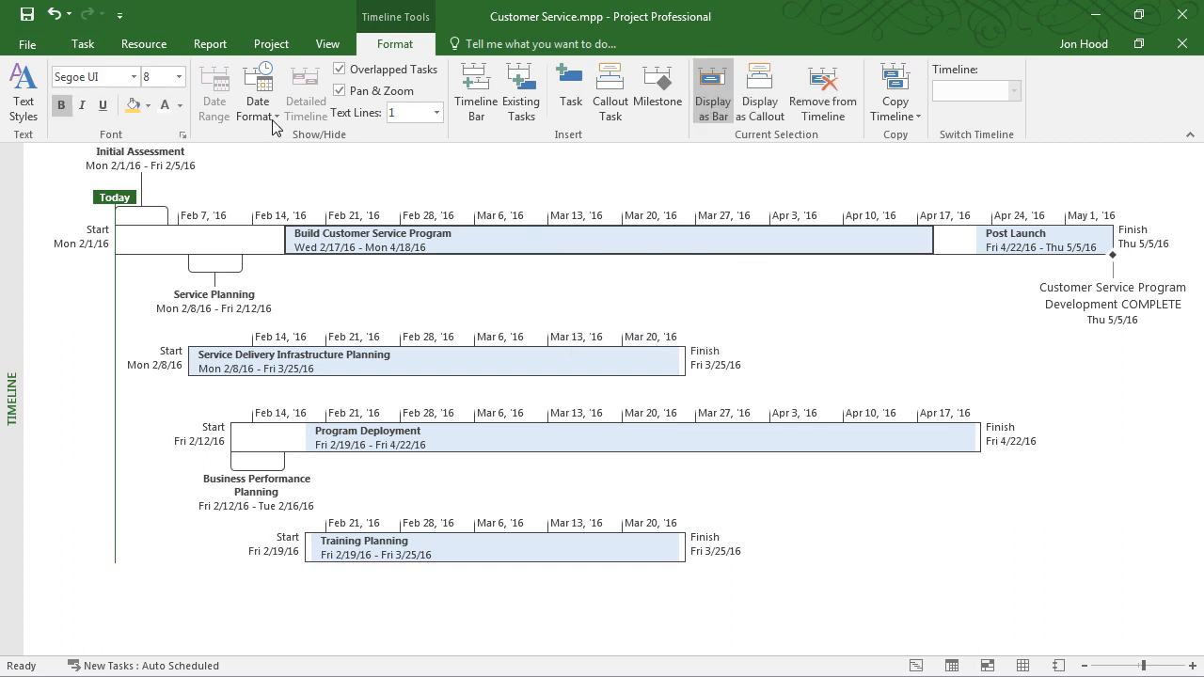
Fill the Build Customer Service Program bar with a yellow background colour
left_click(132, 104)
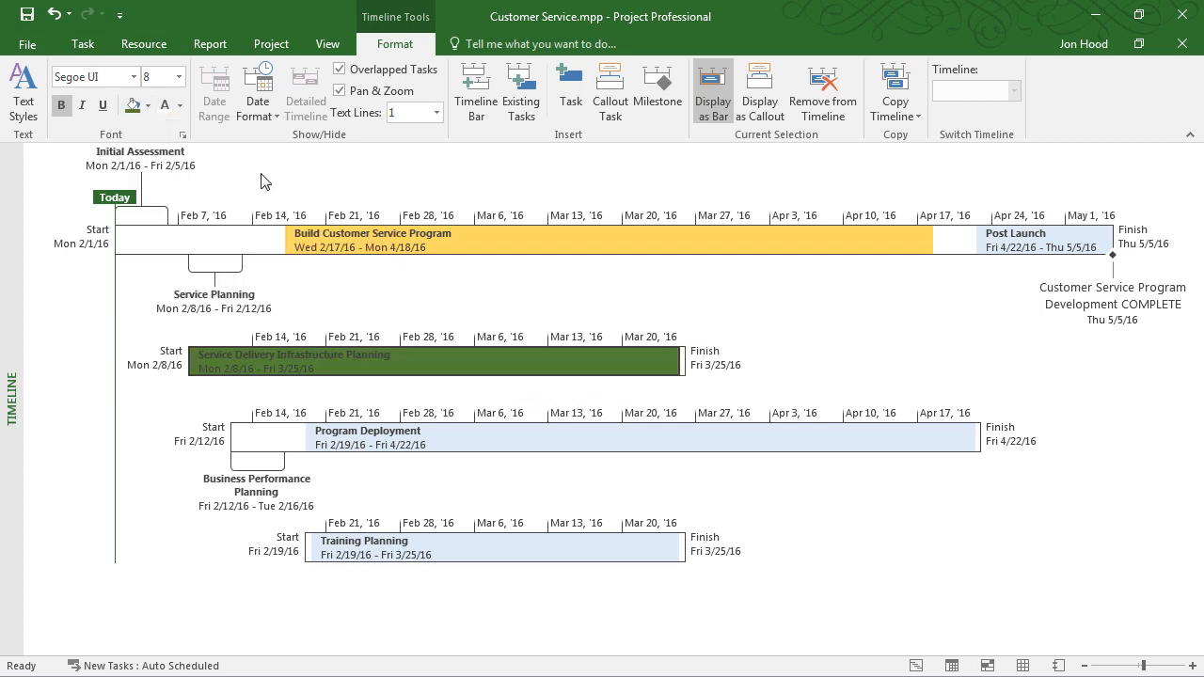
left_click(147, 105)
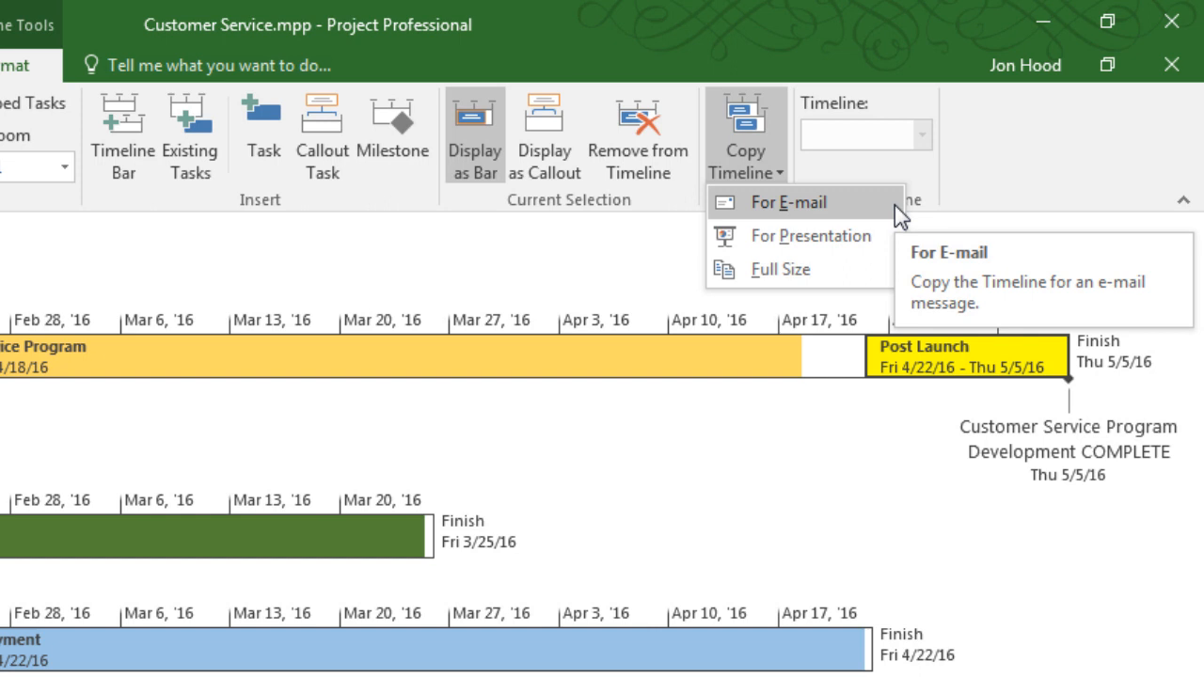
mouse_move(809, 236)
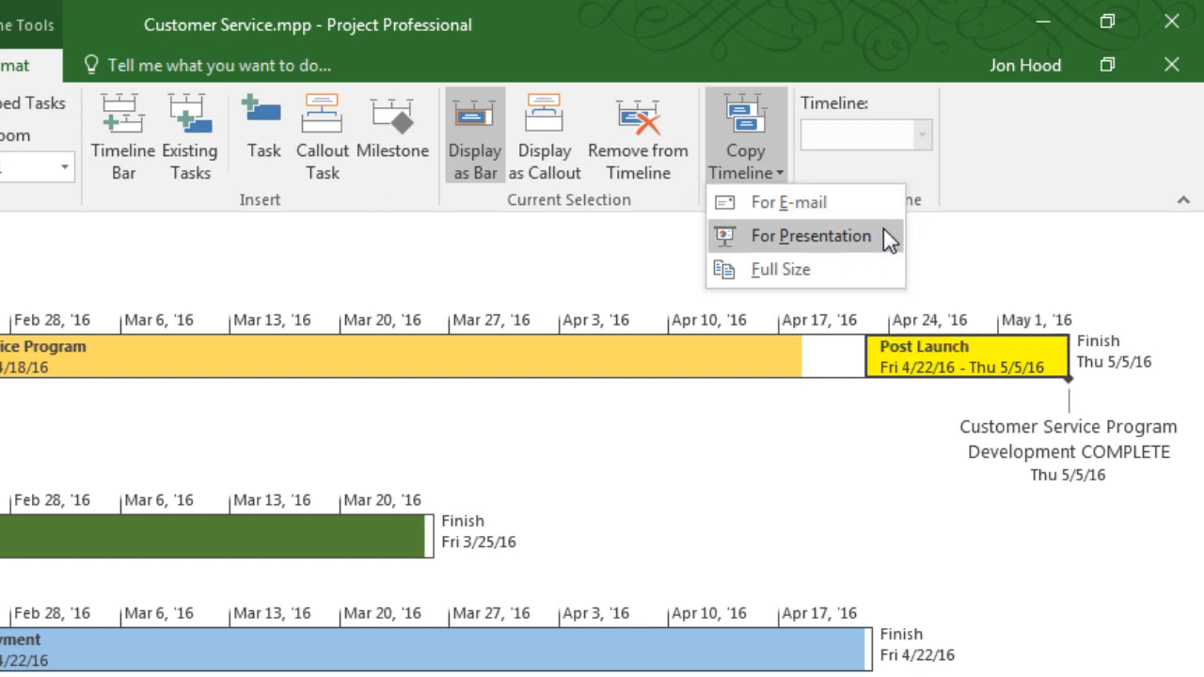
mouse_move(780, 269)
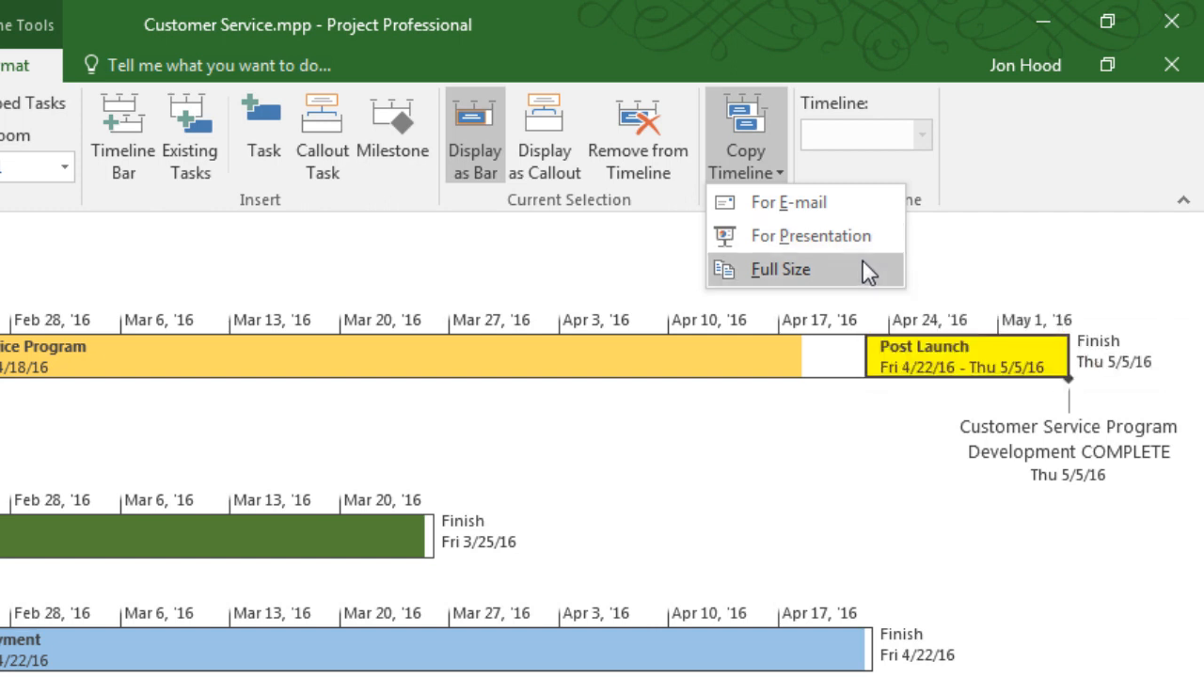
mouse_move(809, 236)
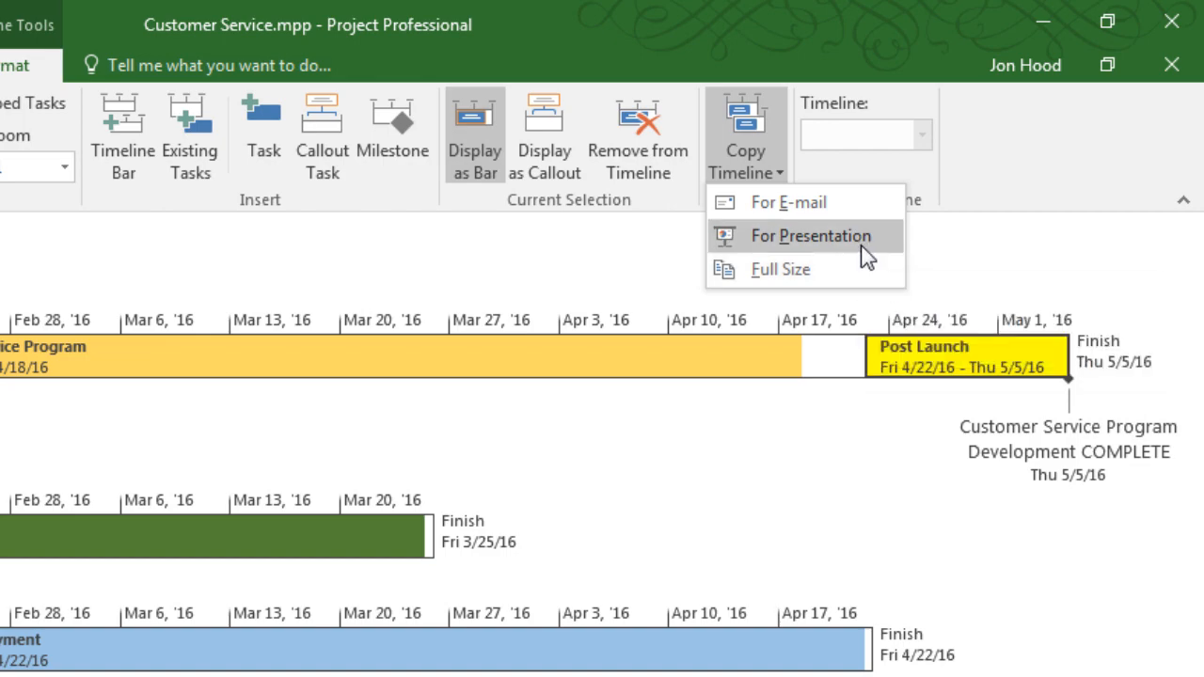
Copy the formatted timelines for a presentation slide
left_click(809, 236)
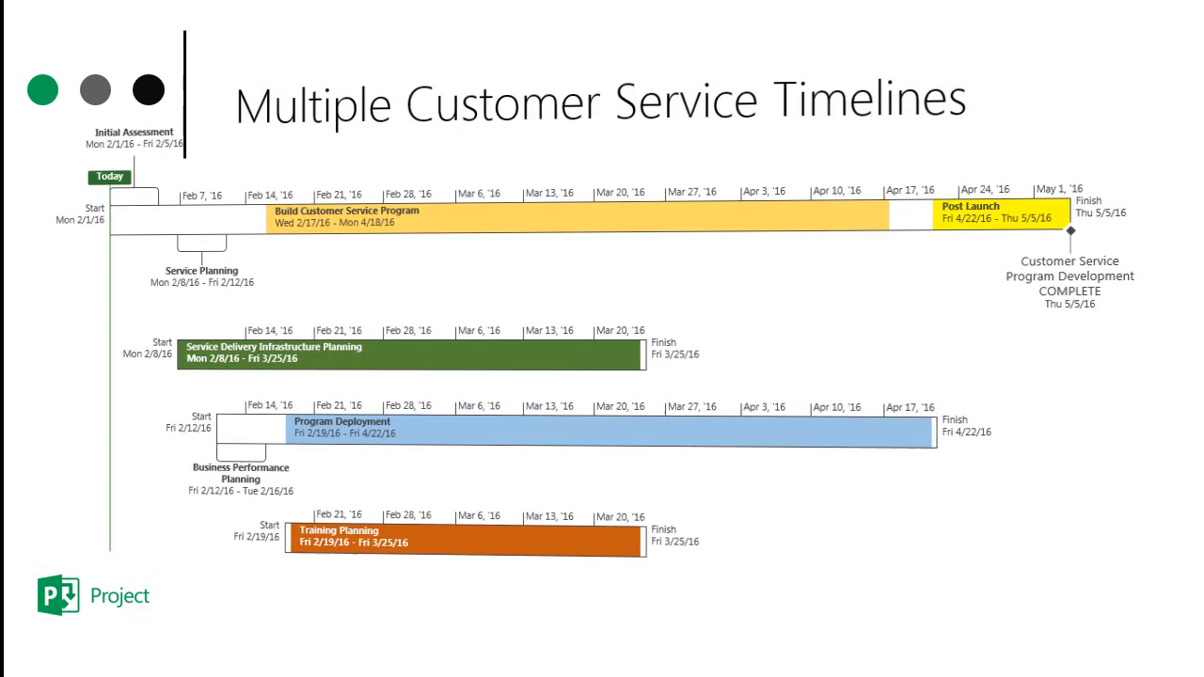
Advance to the Customer Service Original Timeline slide
key("Right")
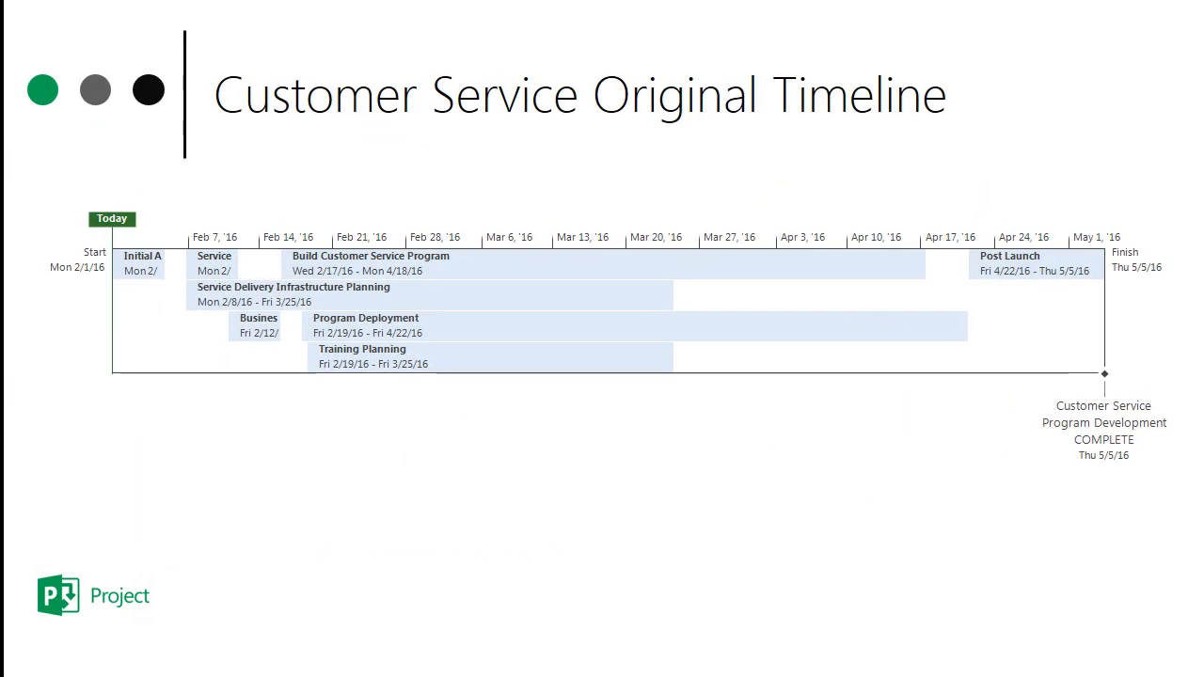